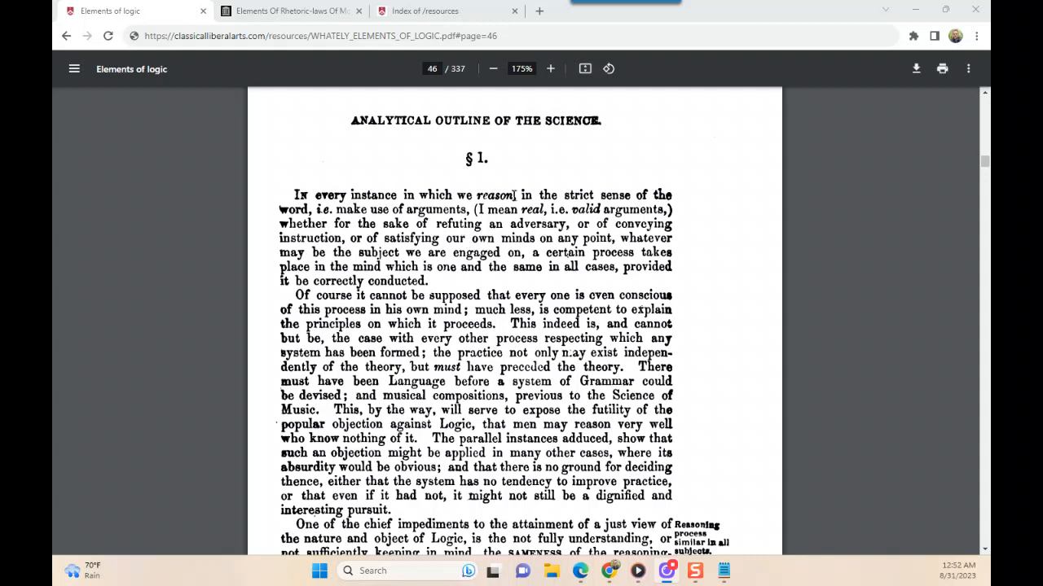
mouse_move(513, 195)
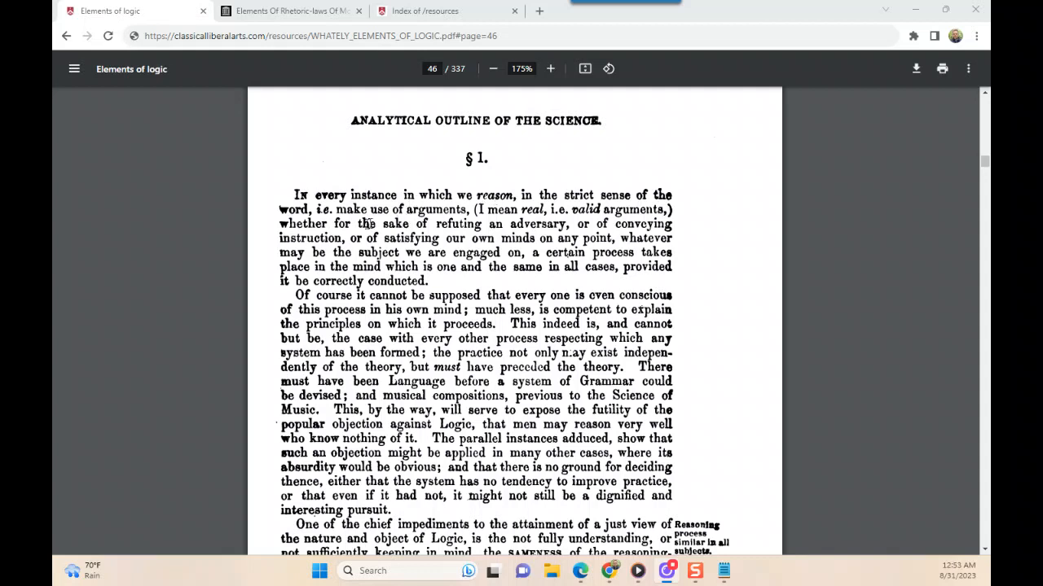
mouse_move(485, 231)
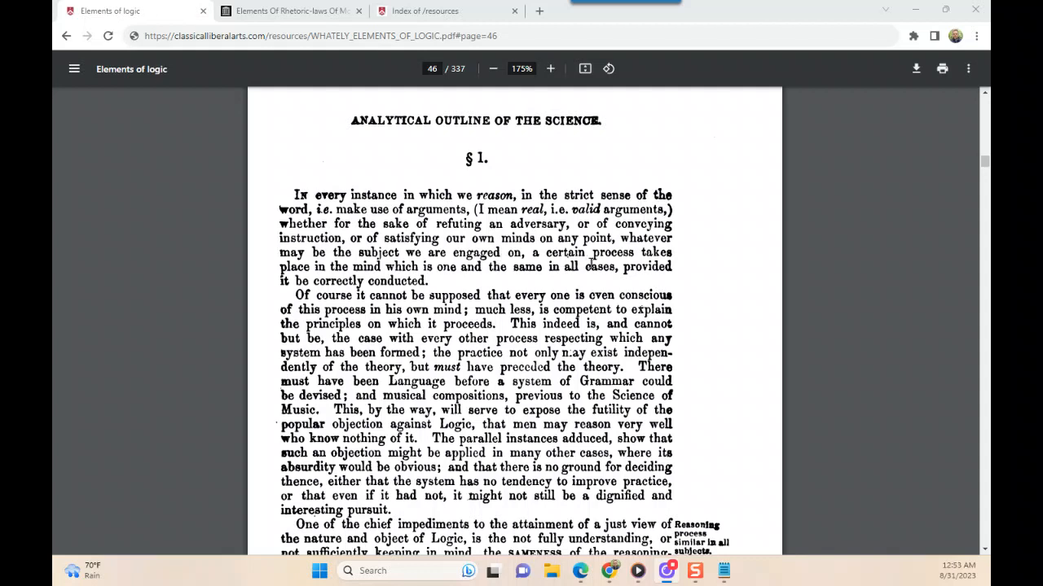
mouse_move(606, 263)
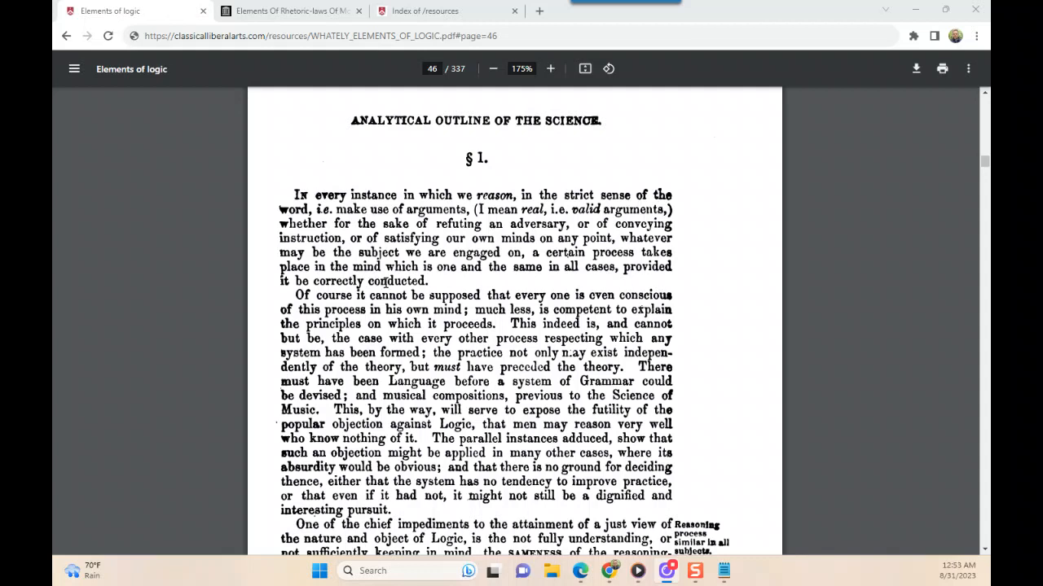
mouse_move(413, 280)
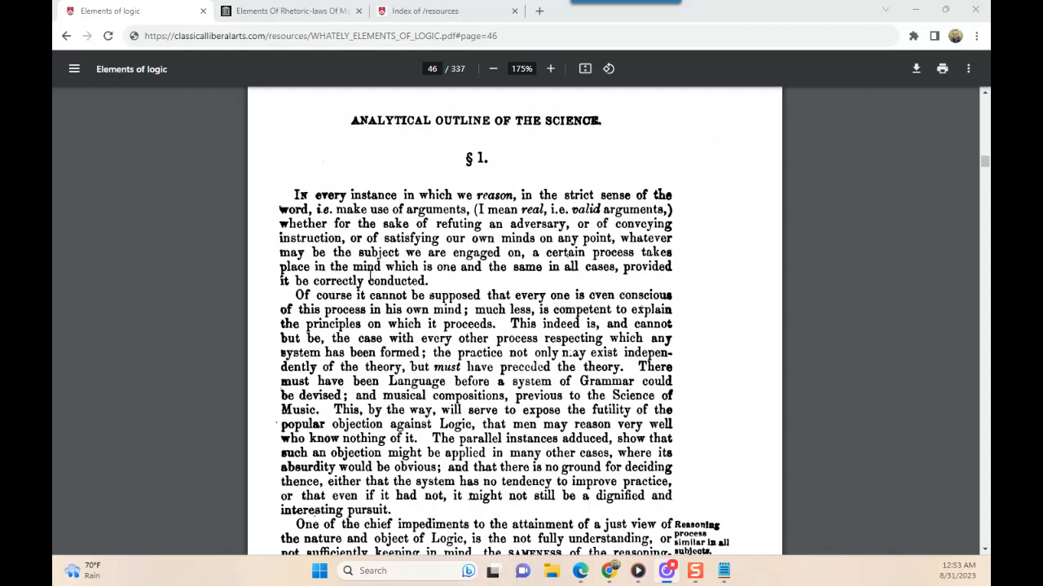
mouse_move(432, 266)
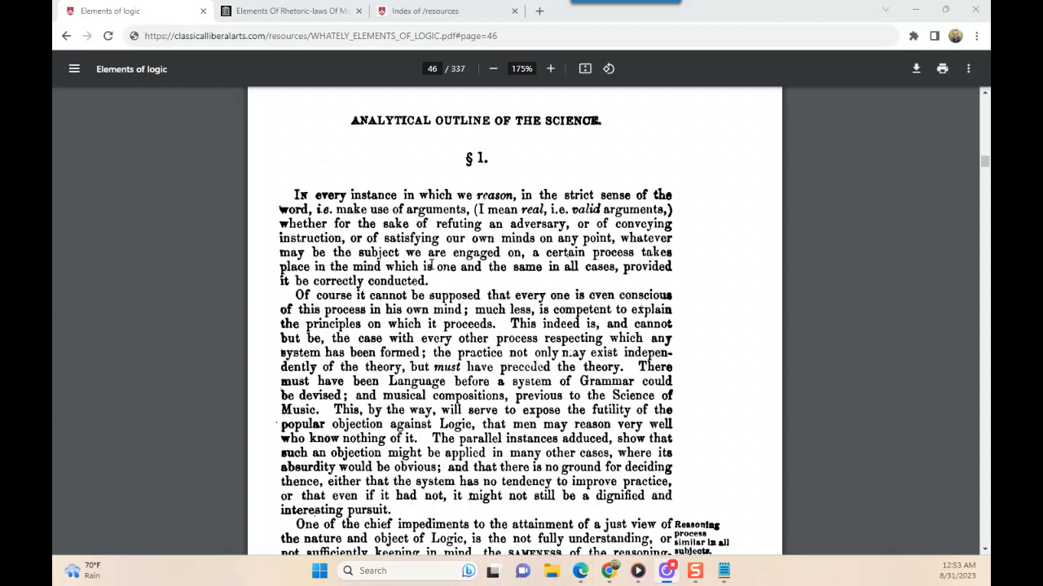
mouse_move(512, 272)
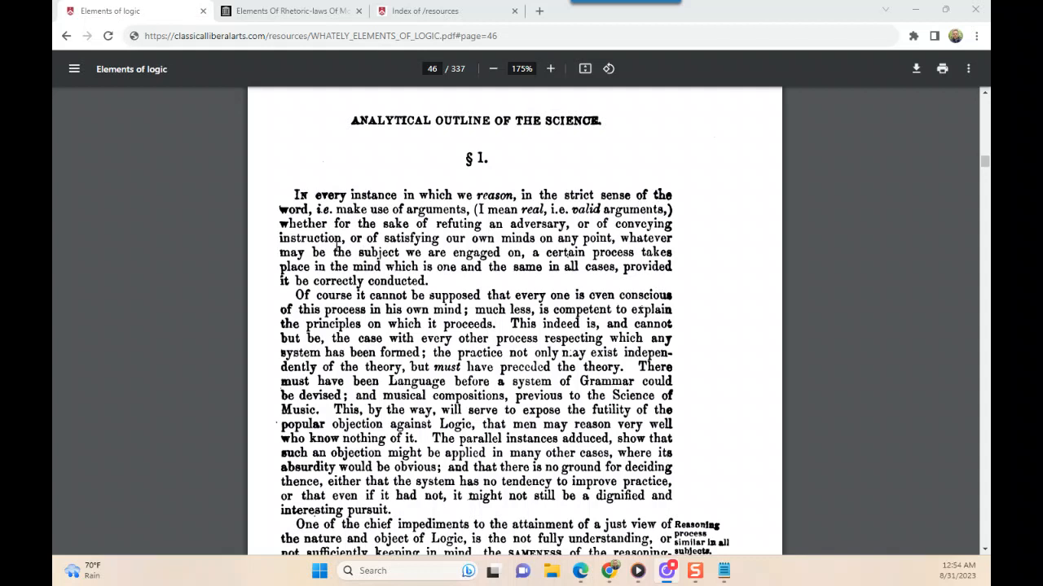
mouse_move(388, 238)
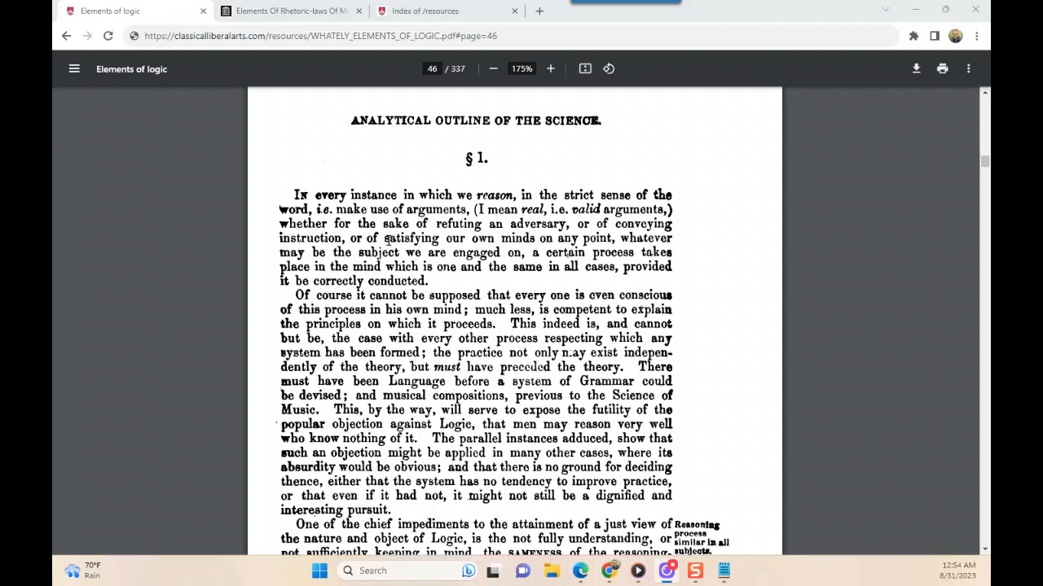
scroll(down, 3)
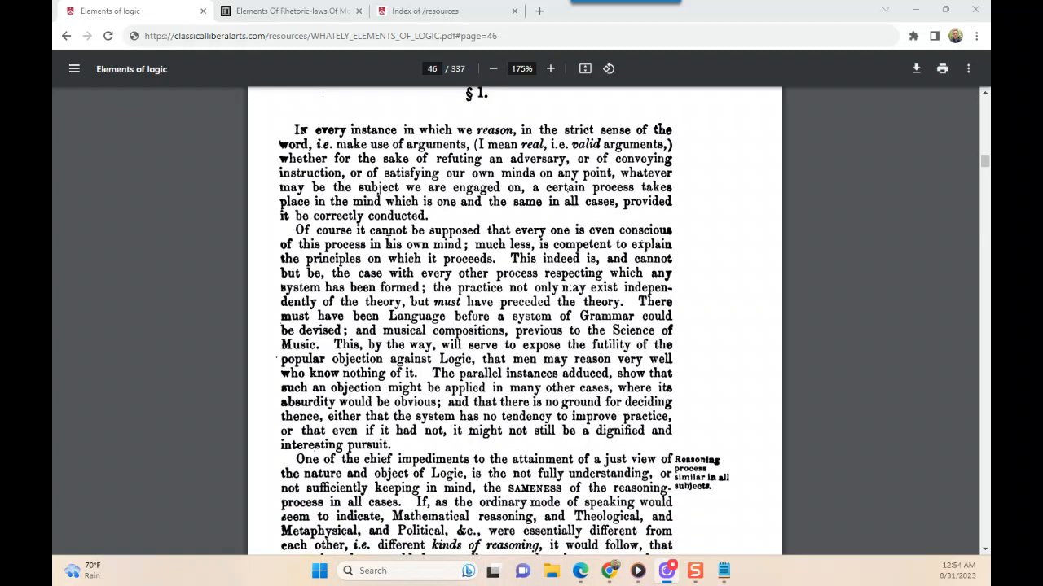
mouse_move(388, 241)
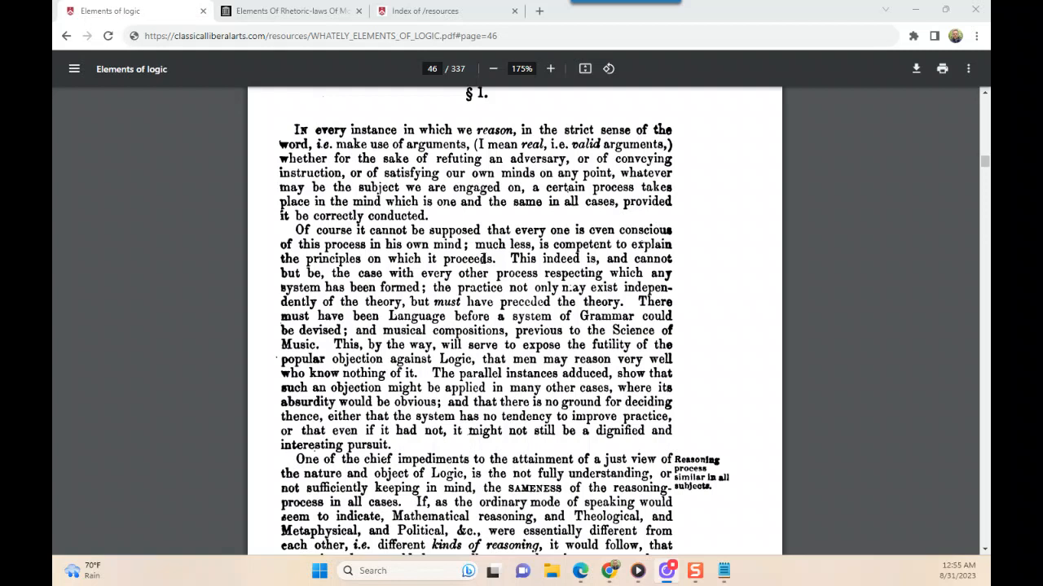
mouse_move(480, 258)
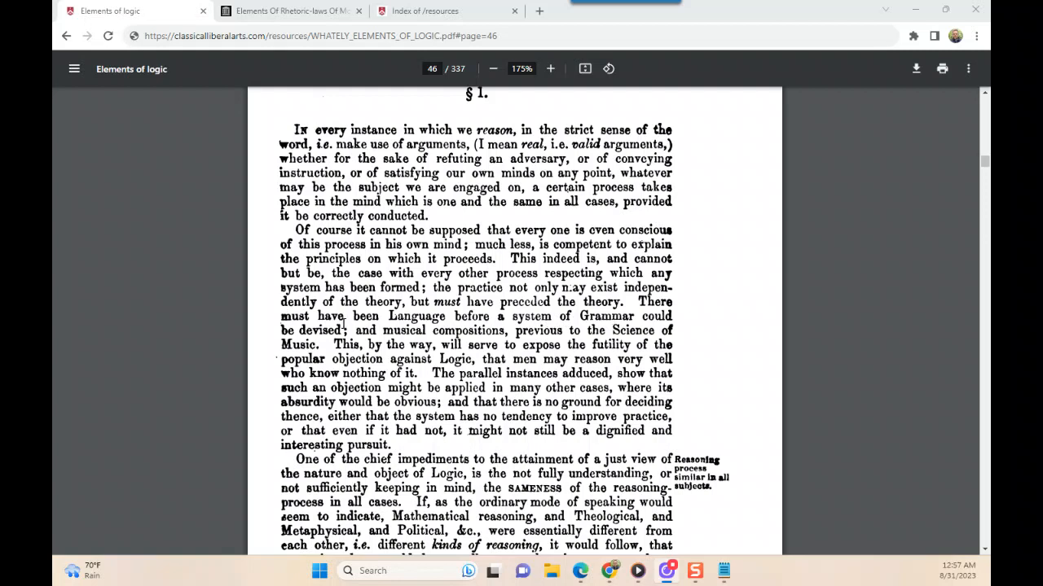
mouse_move(394, 329)
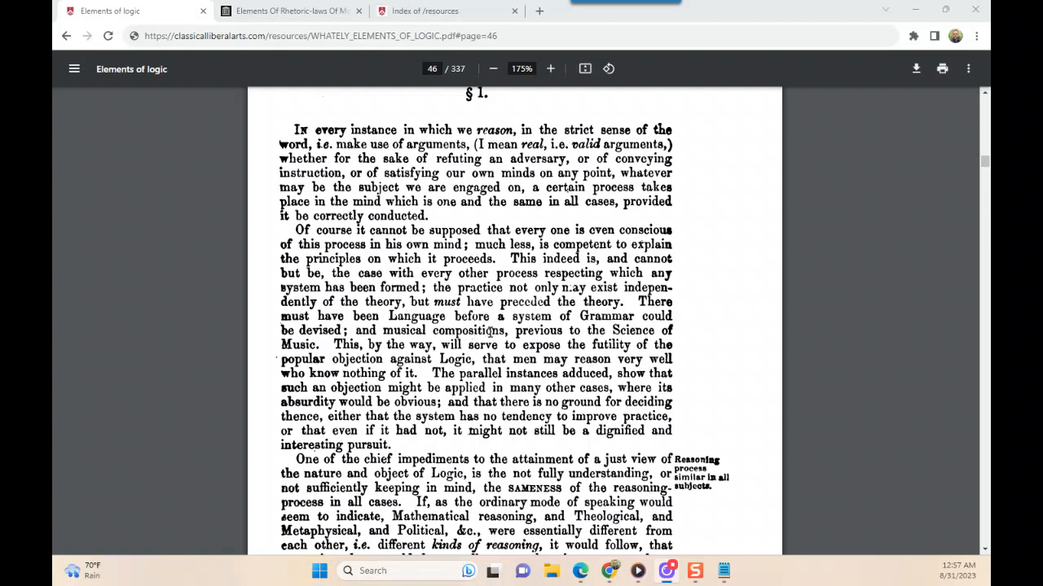
mouse_move(485, 332)
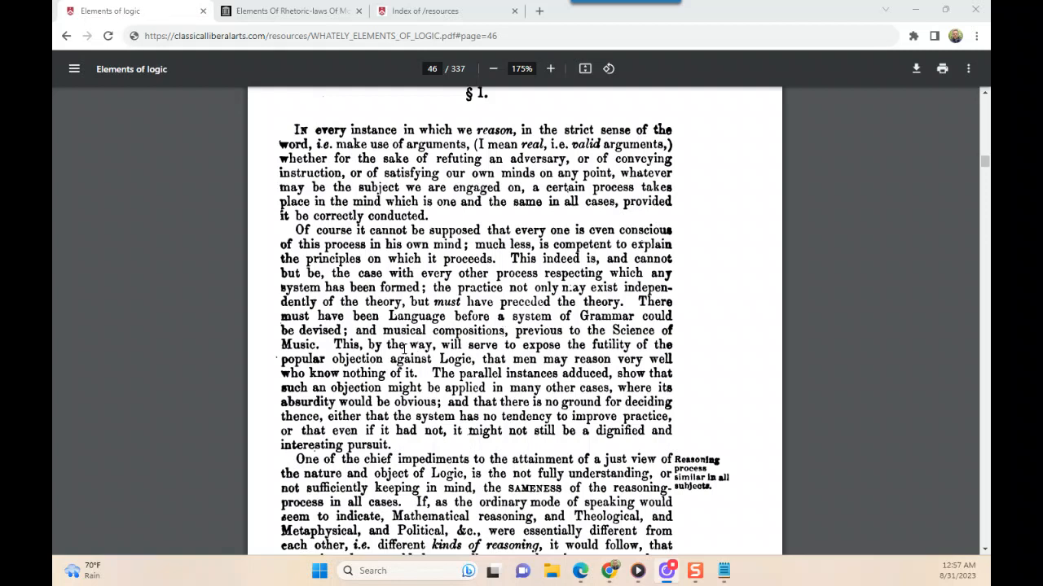
mouse_move(529, 350)
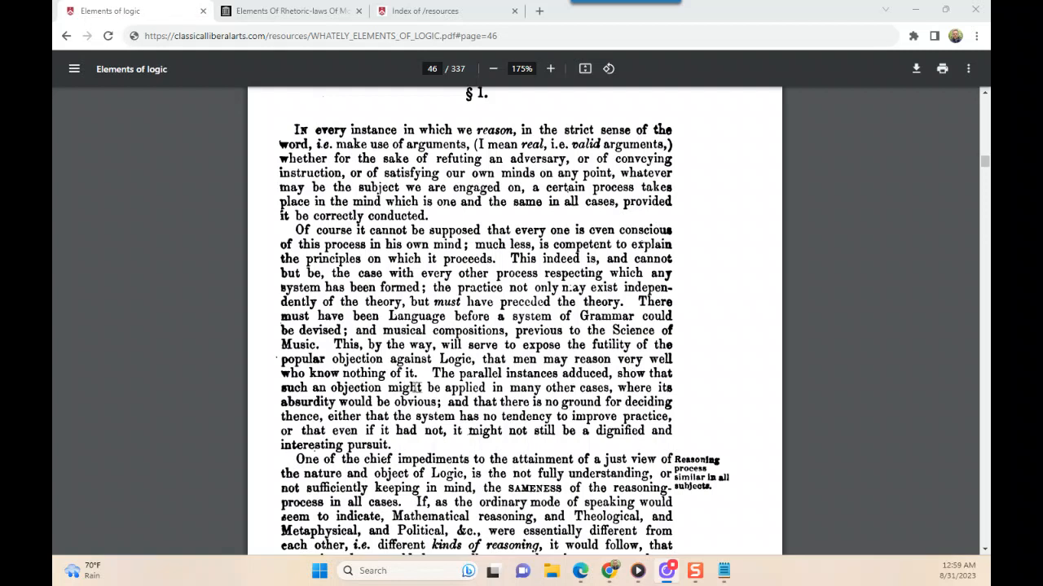
mouse_move(531, 392)
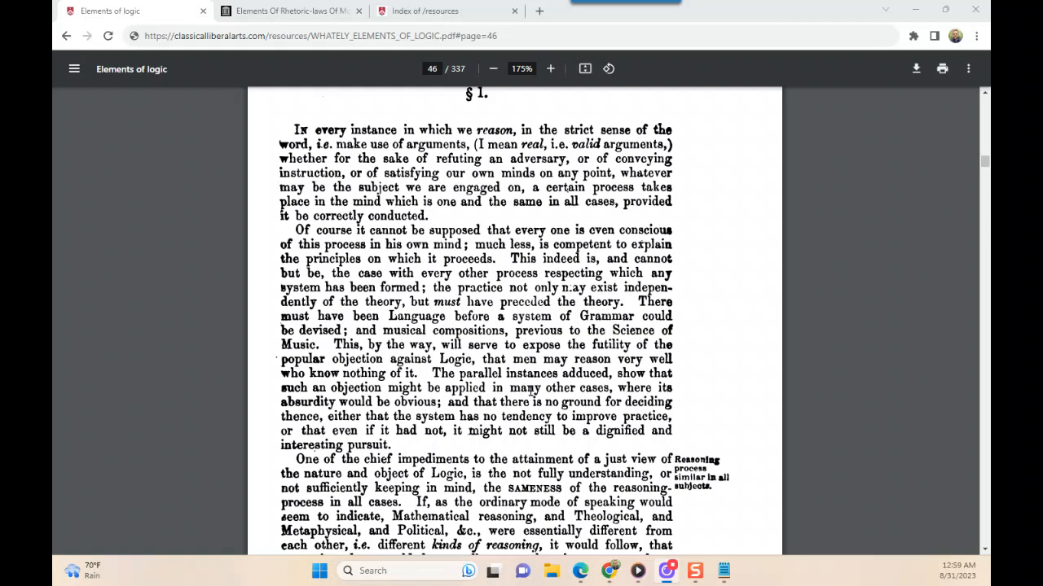
mouse_move(531, 391)
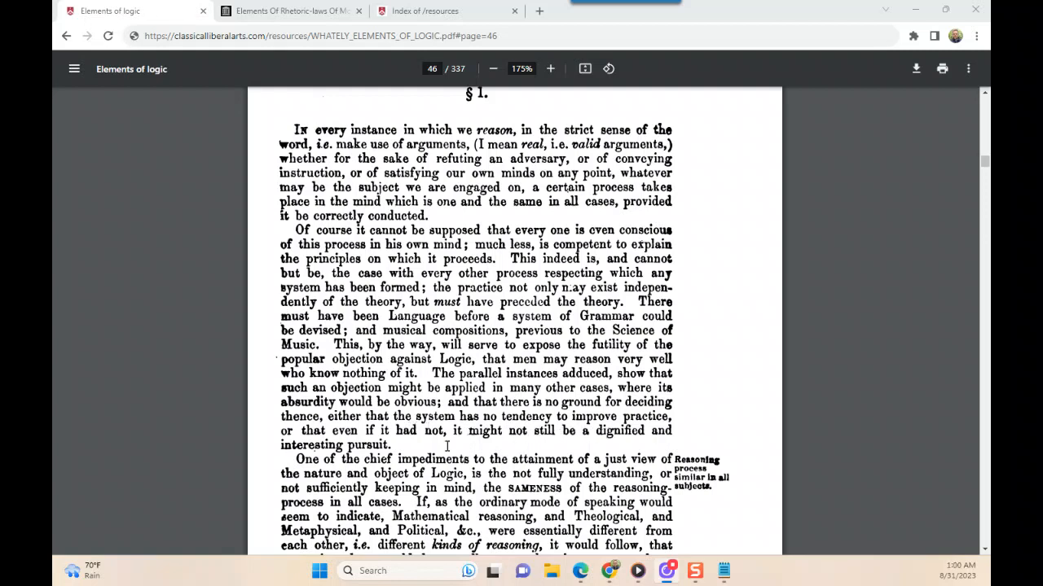
mouse_move(415, 446)
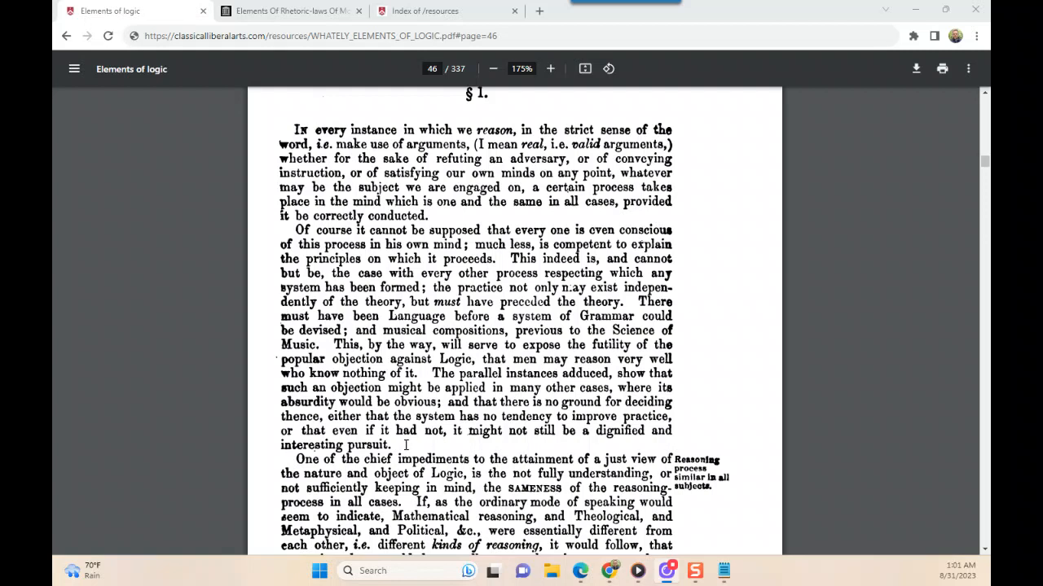
scroll(down, 3)
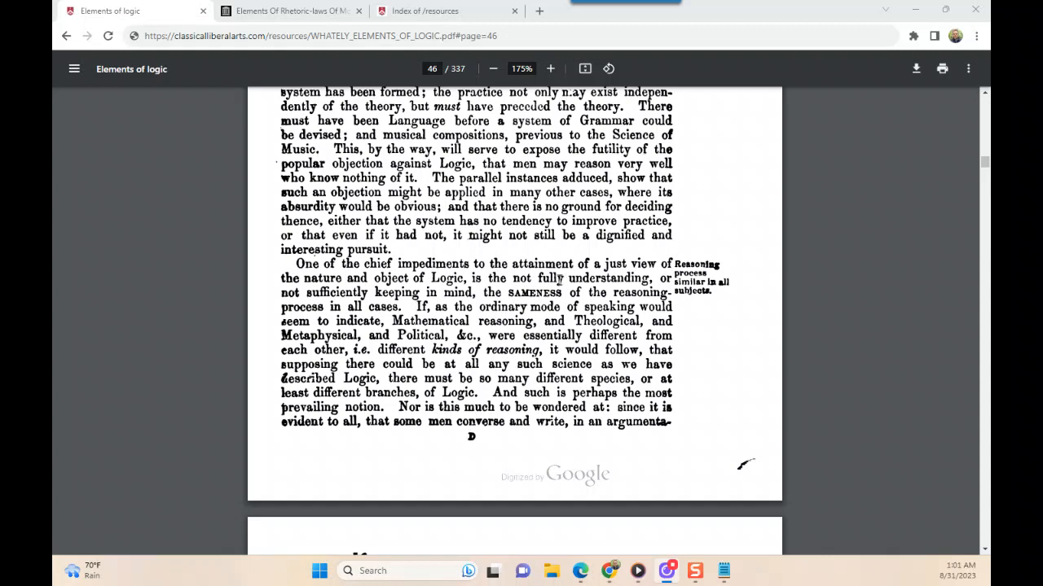
mouse_move(367, 290)
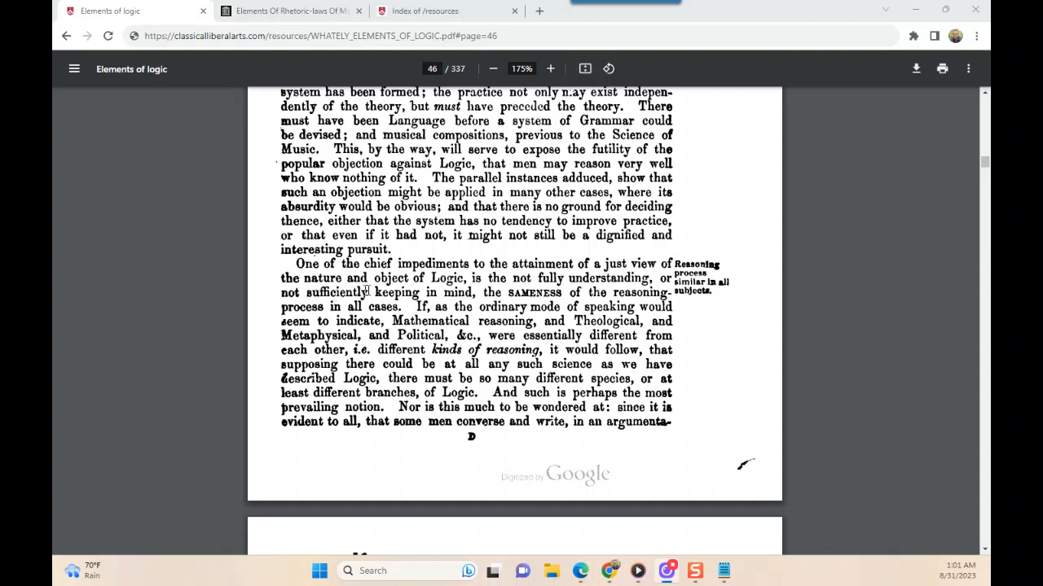
mouse_move(515, 297)
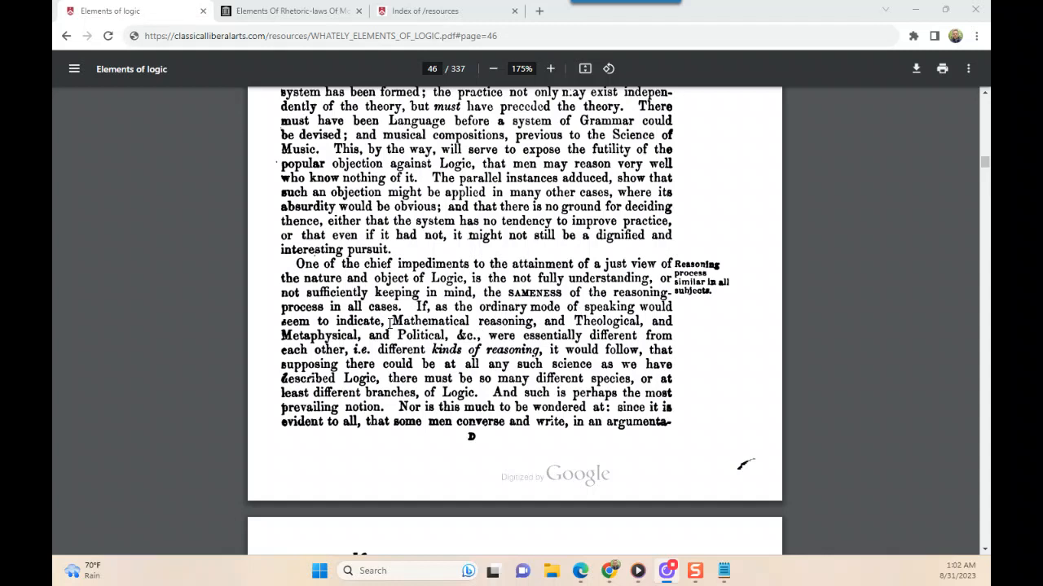
mouse_move(401, 322)
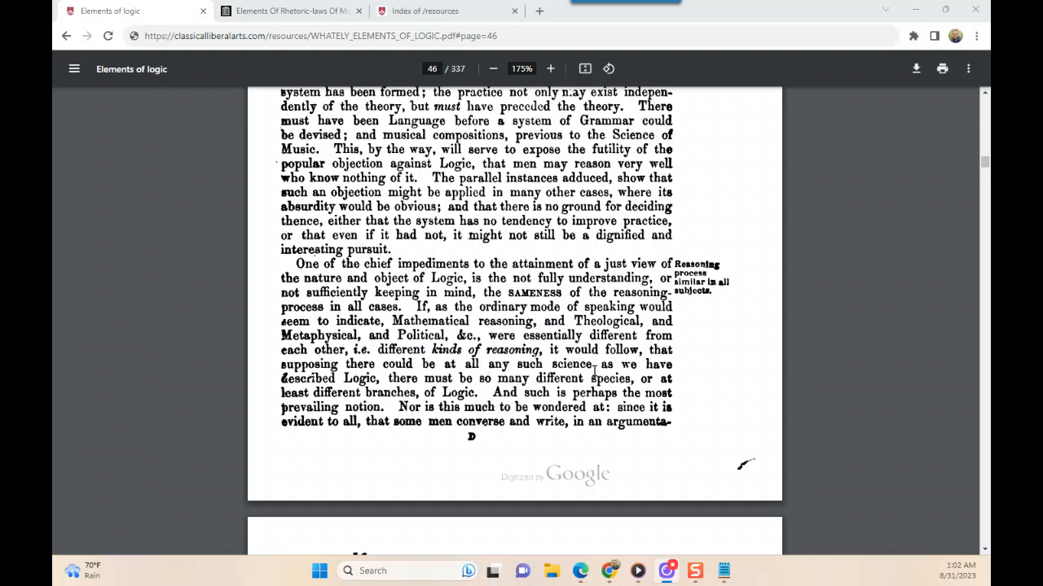
mouse_move(420, 382)
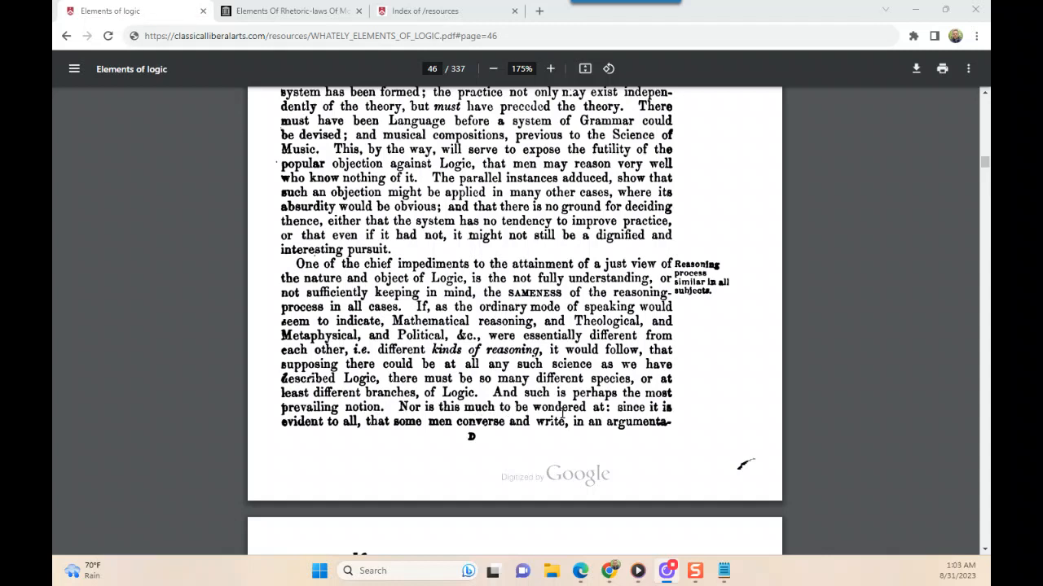
mouse_move(417, 414)
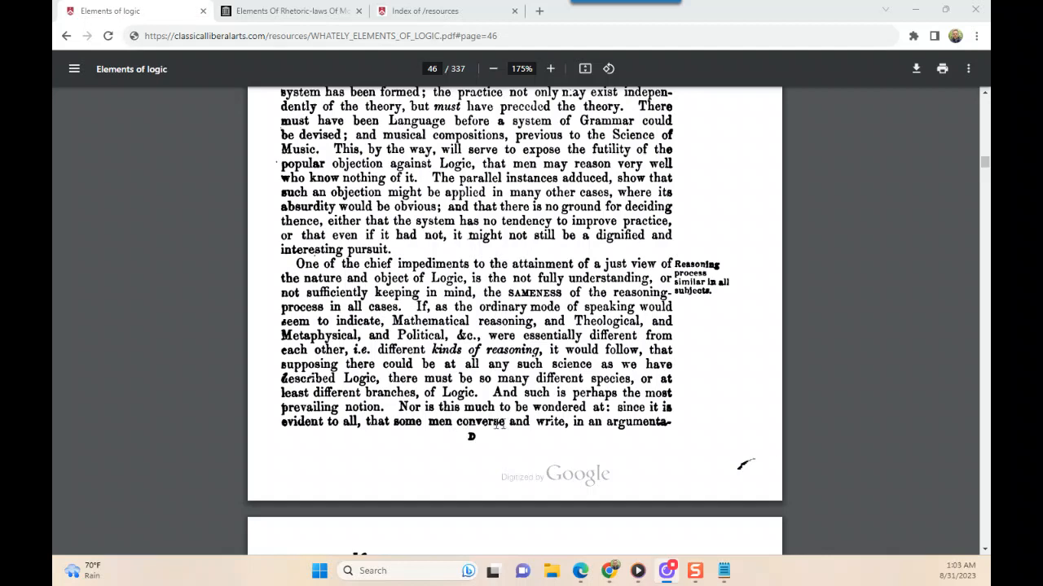
scroll(down, 3)
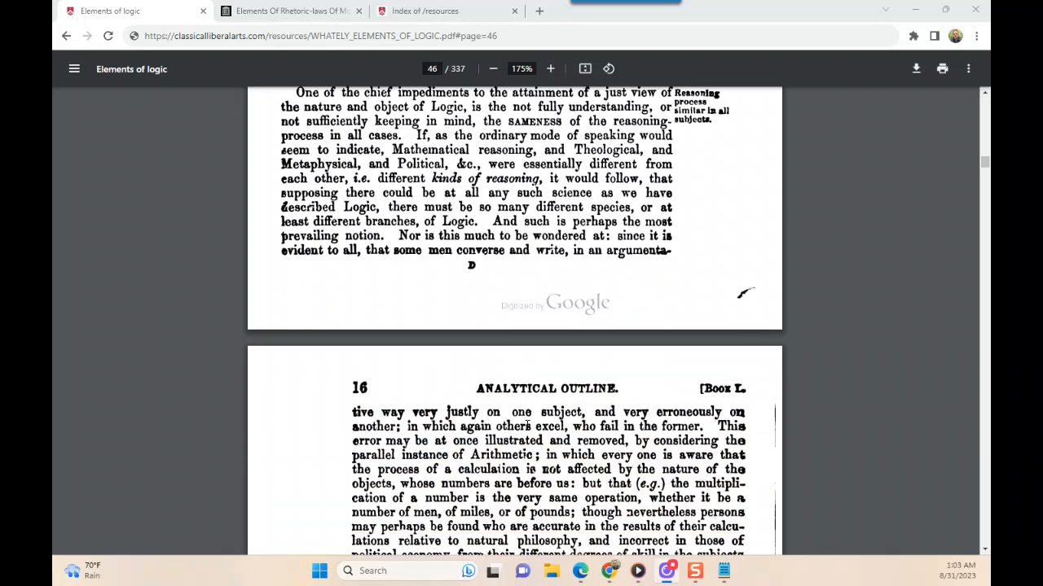
scroll(down, 3)
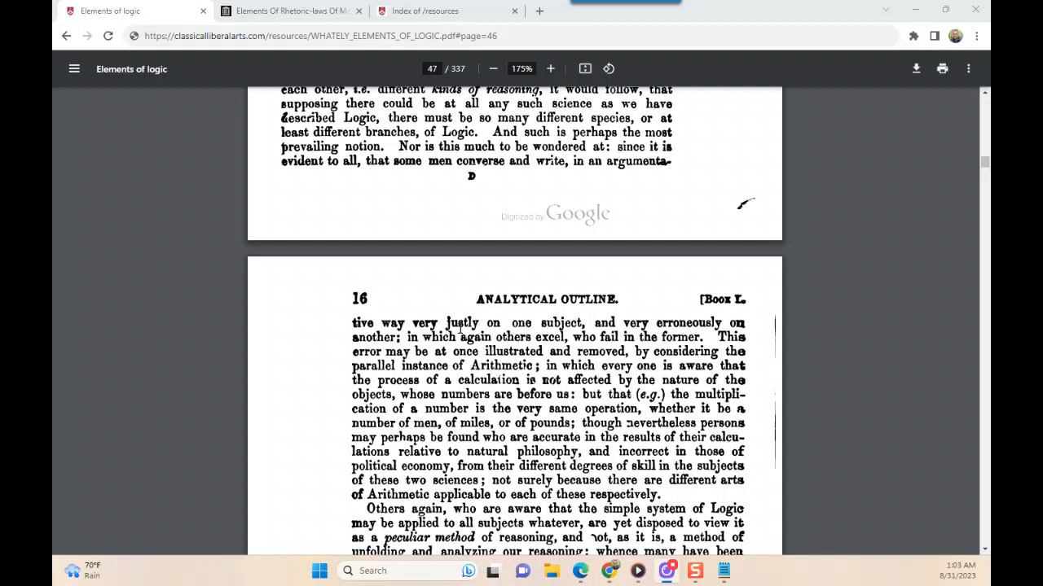
mouse_move(459, 329)
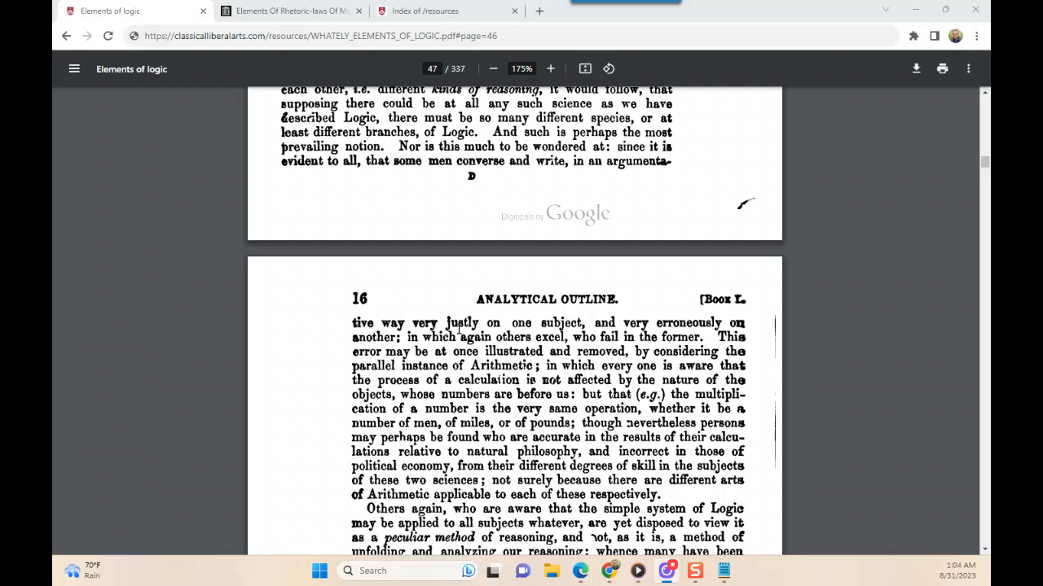
mouse_move(457, 329)
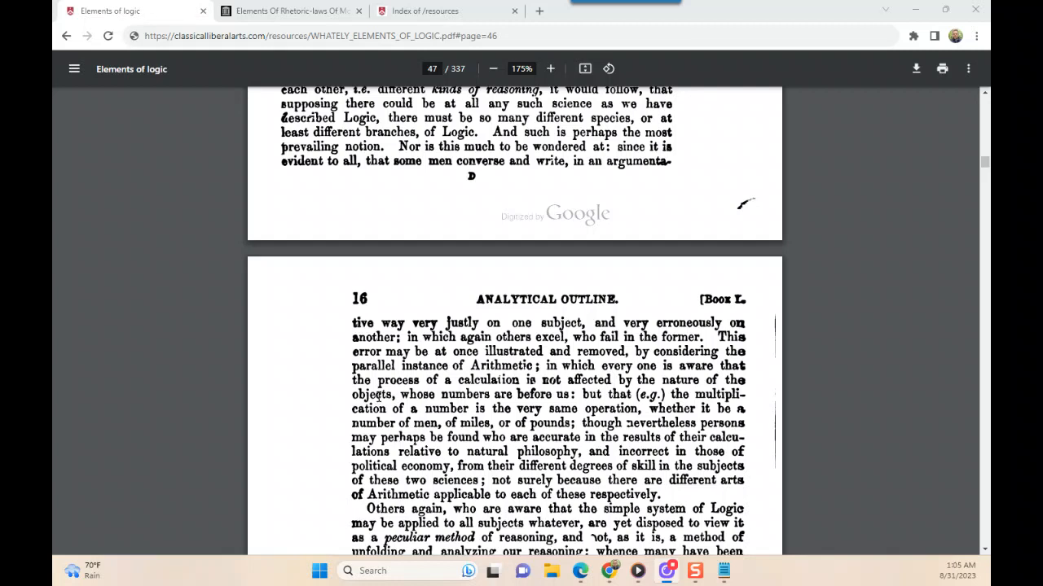
mouse_move(383, 398)
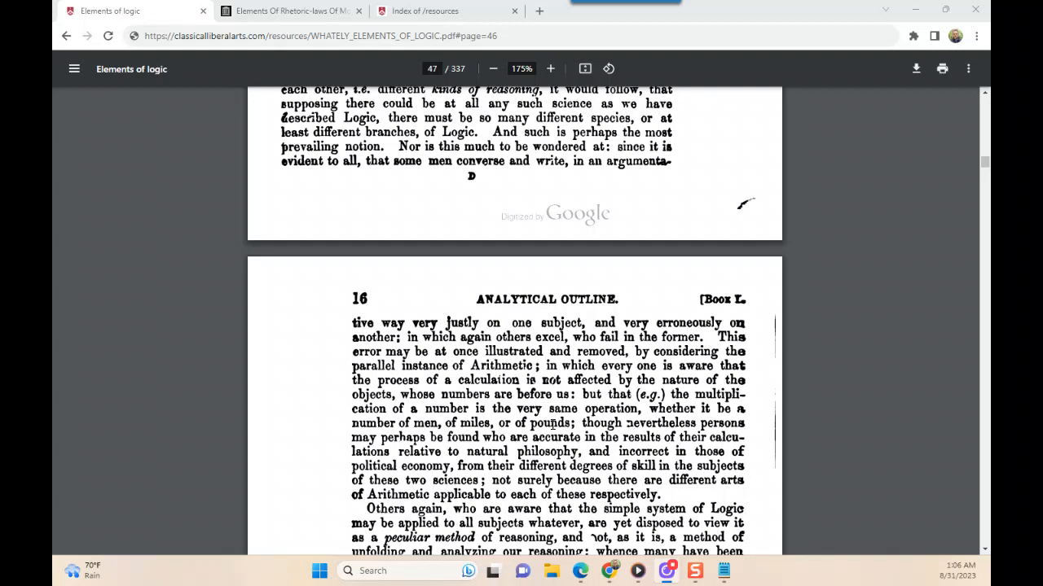
mouse_move(550, 423)
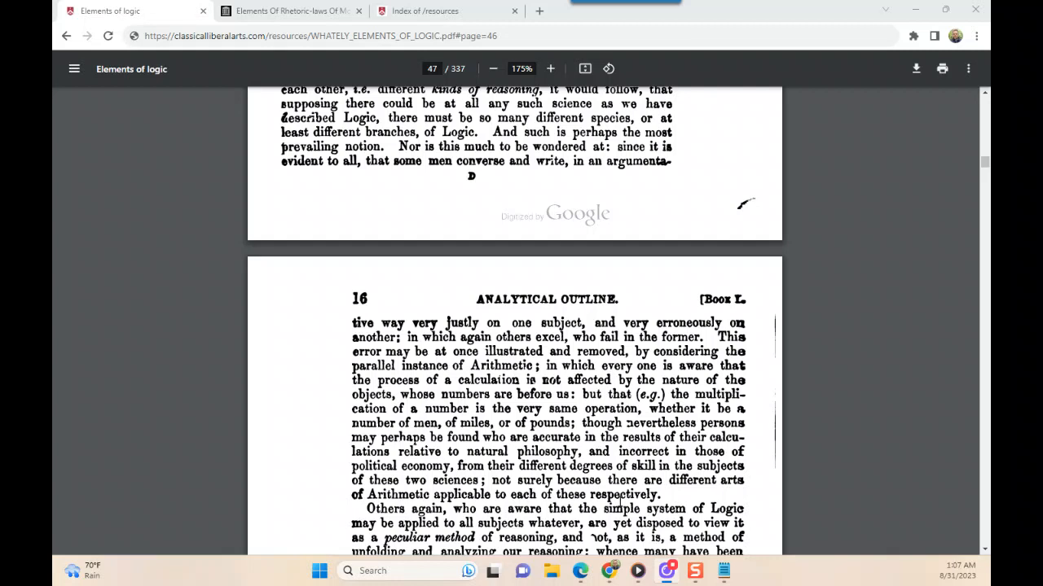
mouse_move(619, 502)
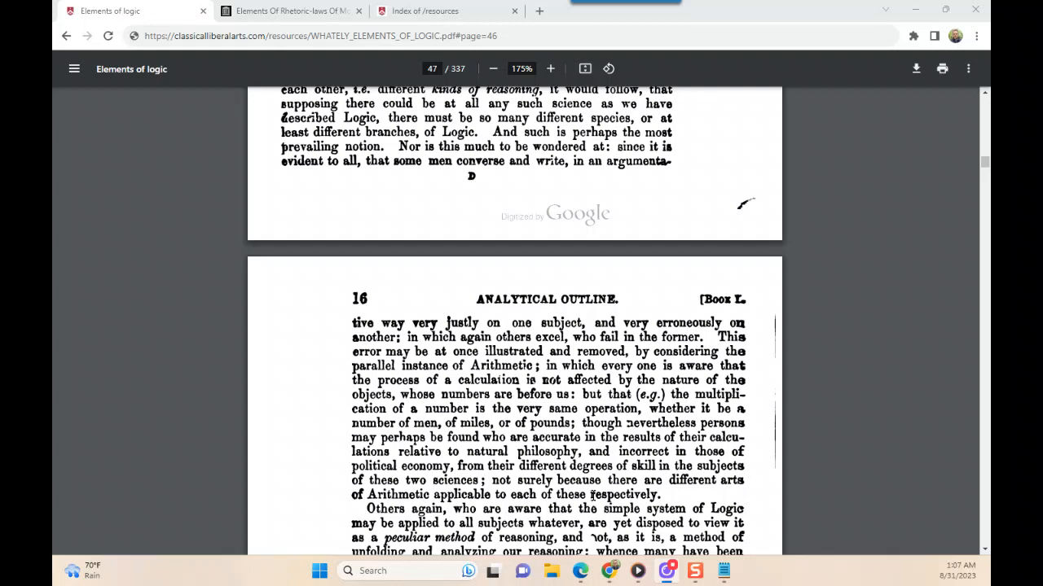
mouse_move(589, 495)
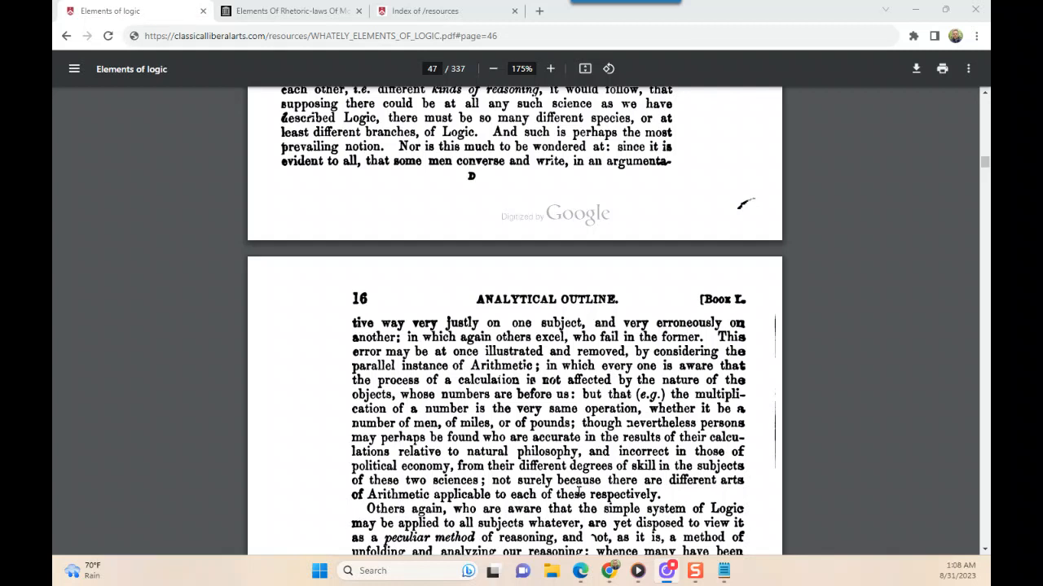
mouse_move(580, 492)
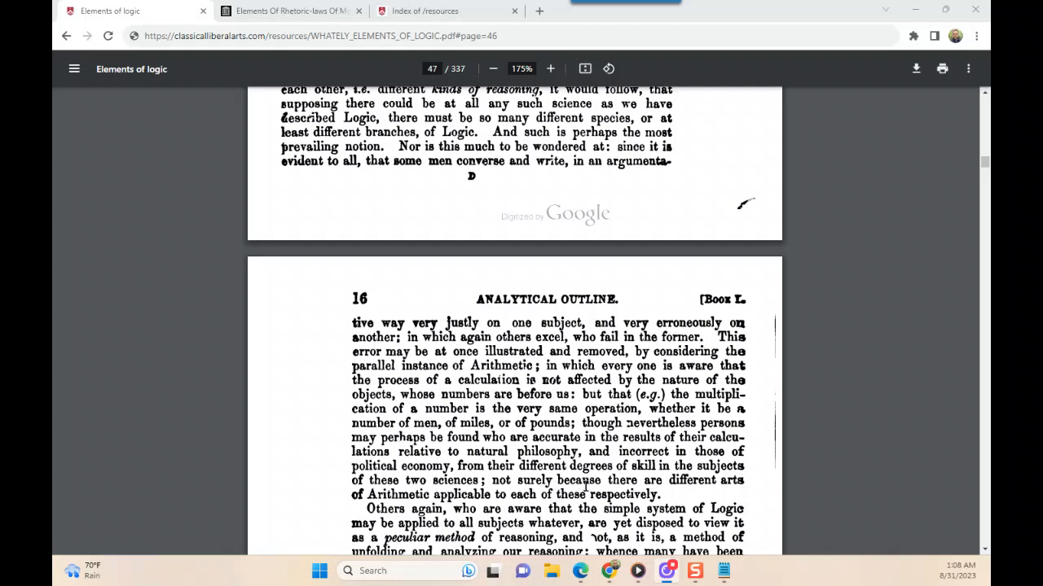
mouse_move(584, 485)
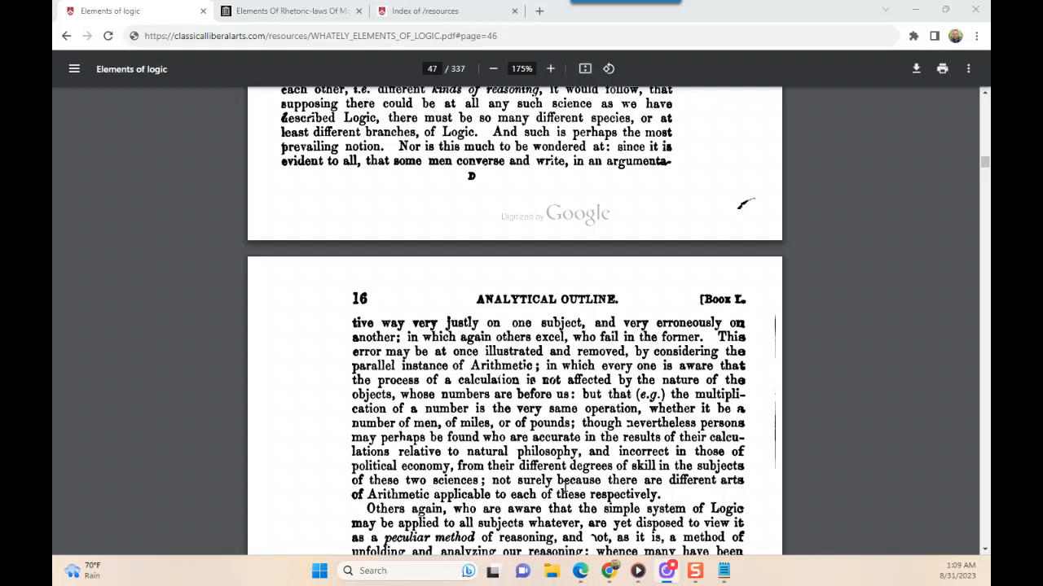
mouse_move(565, 485)
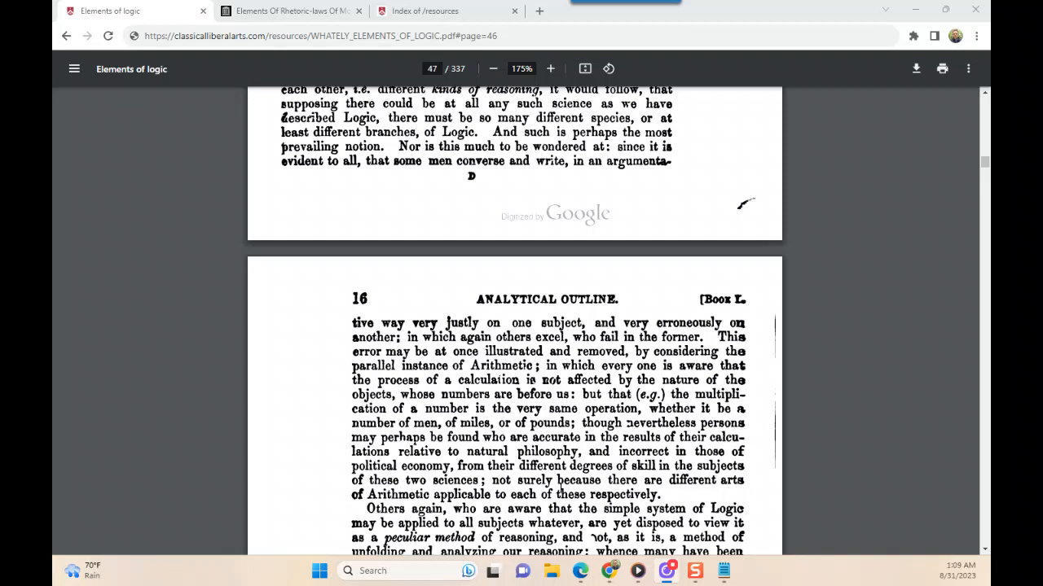
scroll(down, 3)
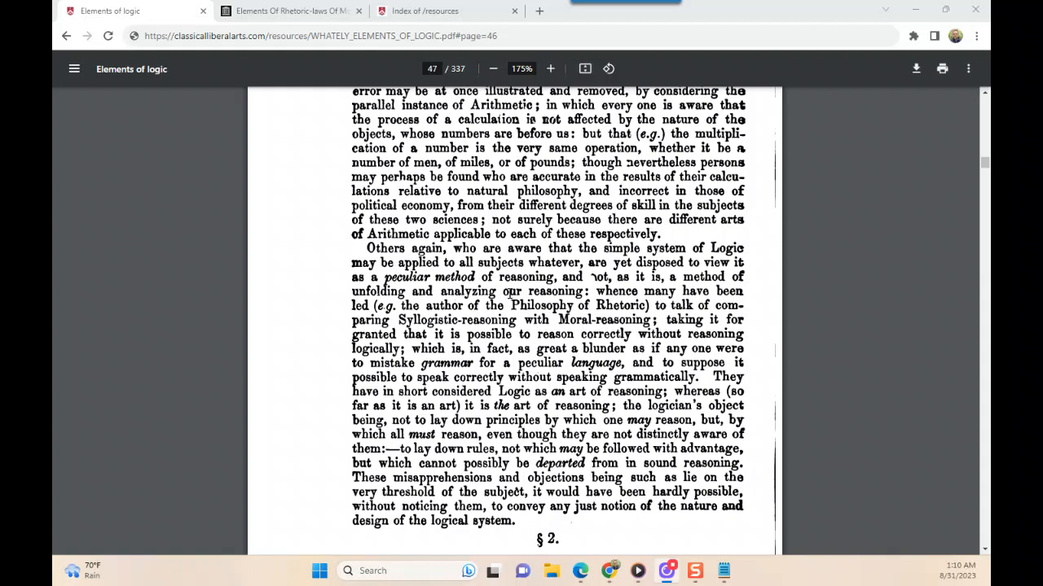
mouse_move(509, 291)
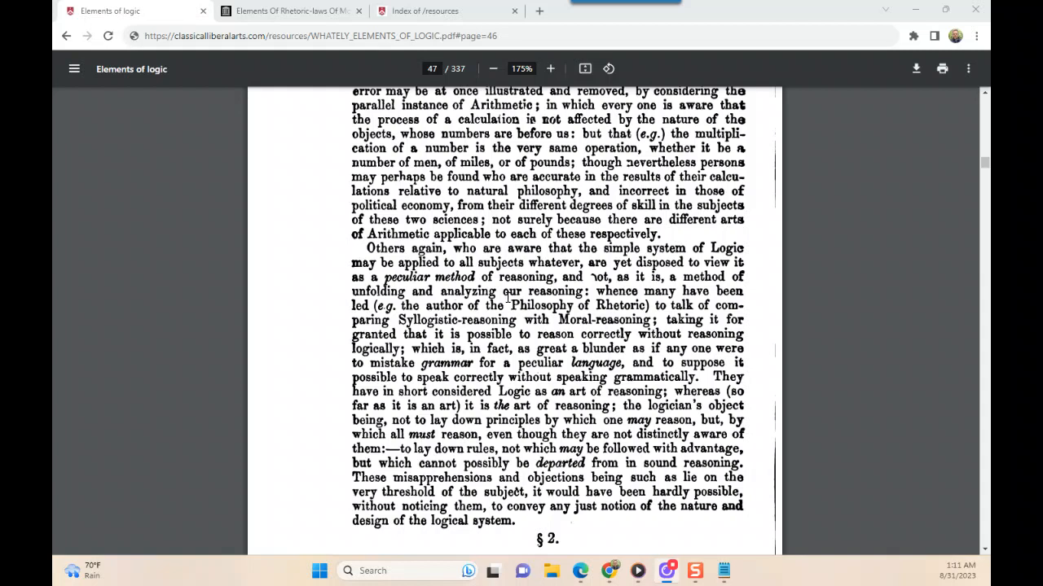
mouse_move(506, 297)
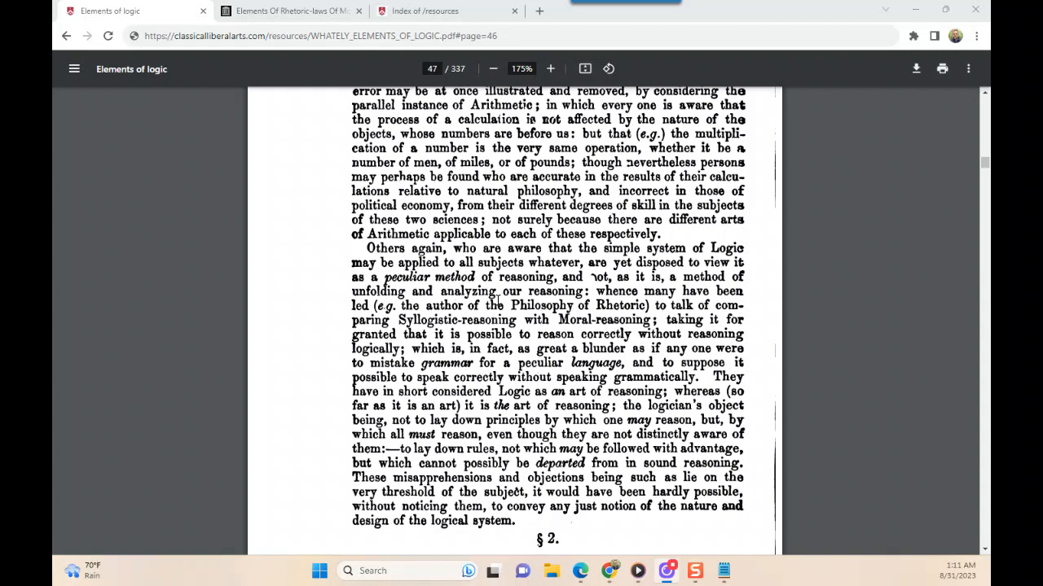
mouse_move(495, 300)
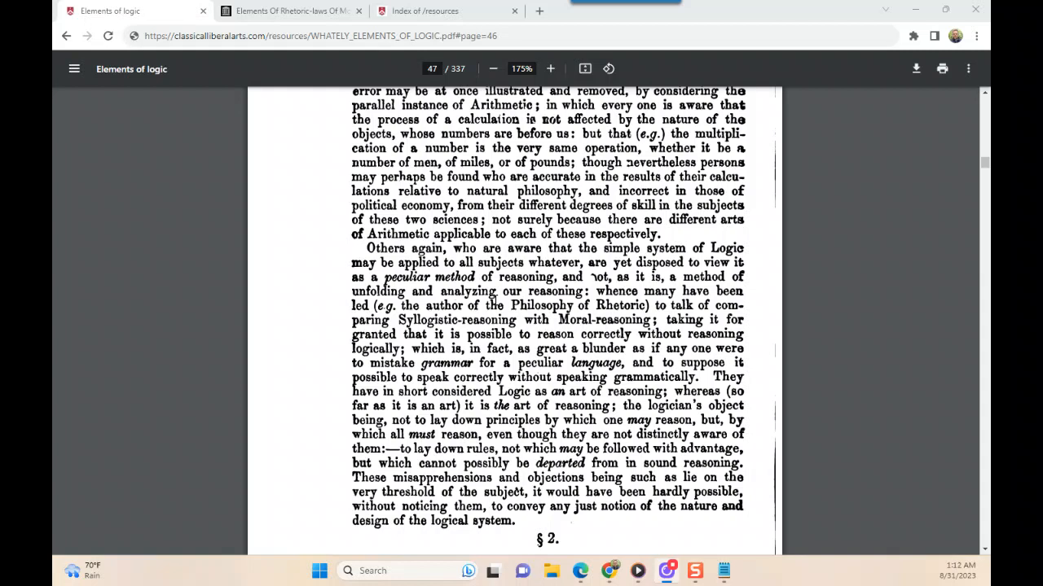
mouse_move(502, 301)
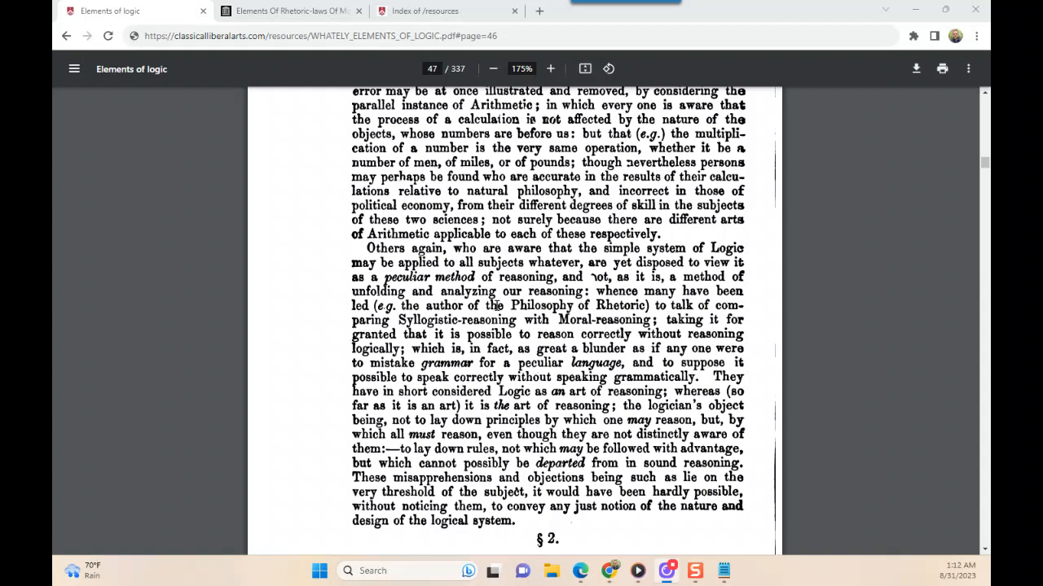
mouse_move(492, 304)
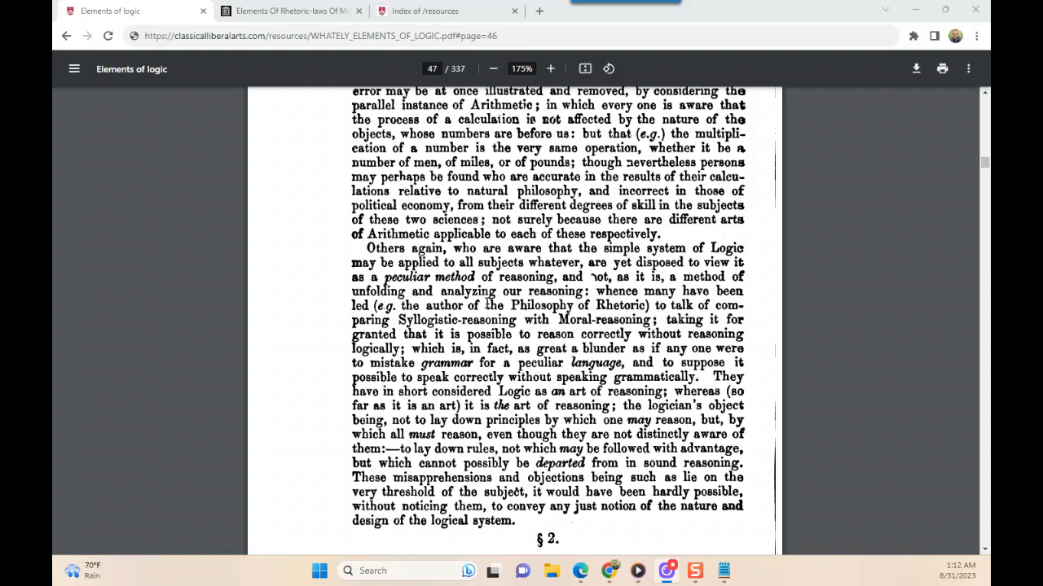
mouse_move(606, 313)
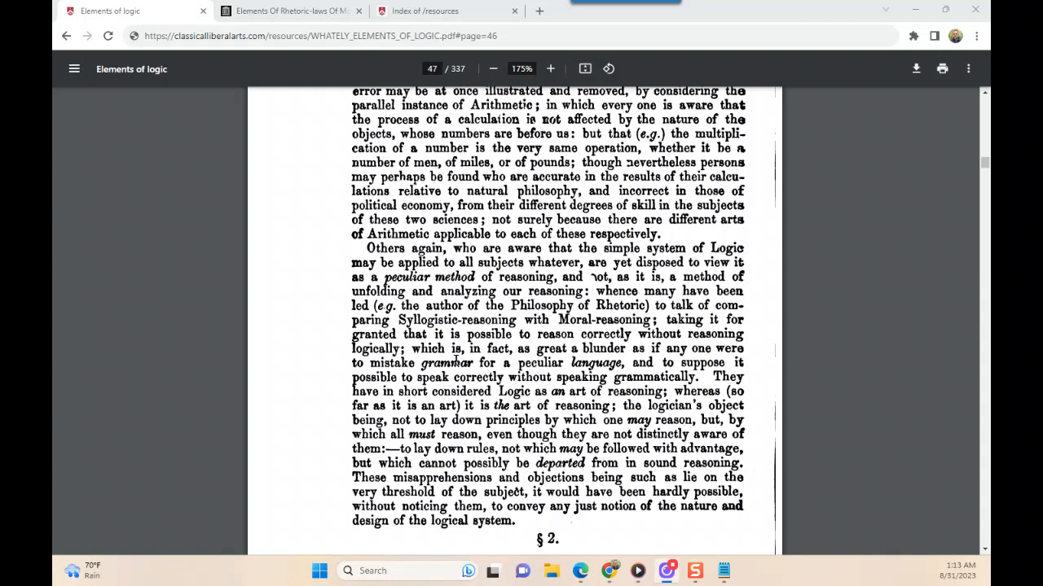
mouse_move(443, 368)
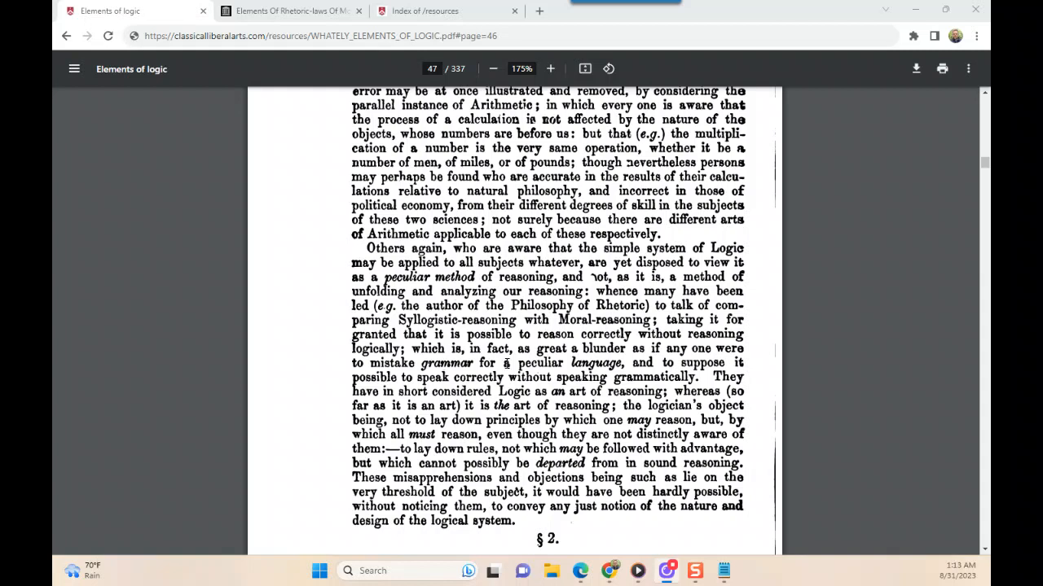
mouse_move(601, 368)
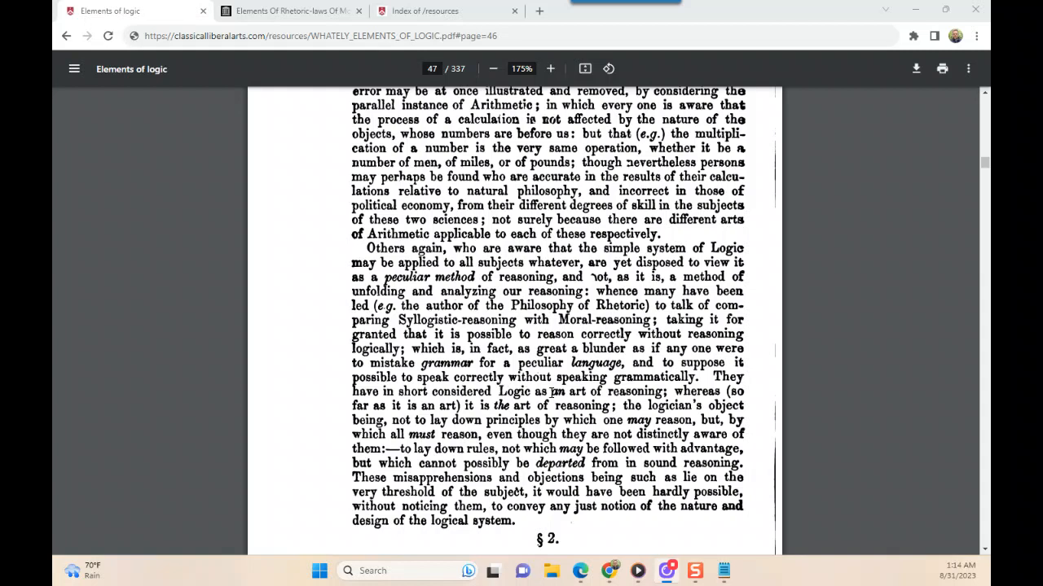
mouse_move(551, 396)
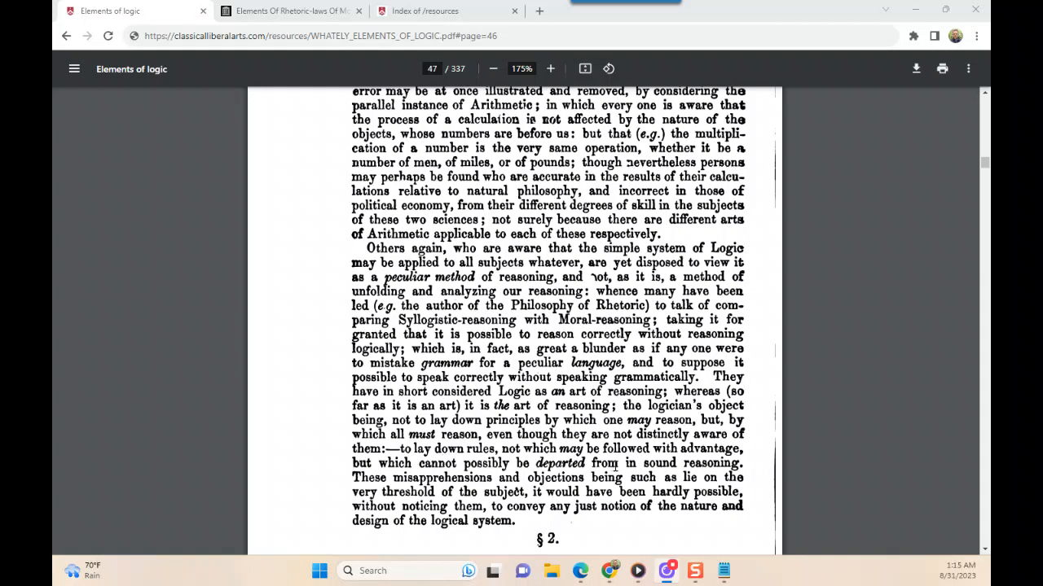
mouse_move(613, 466)
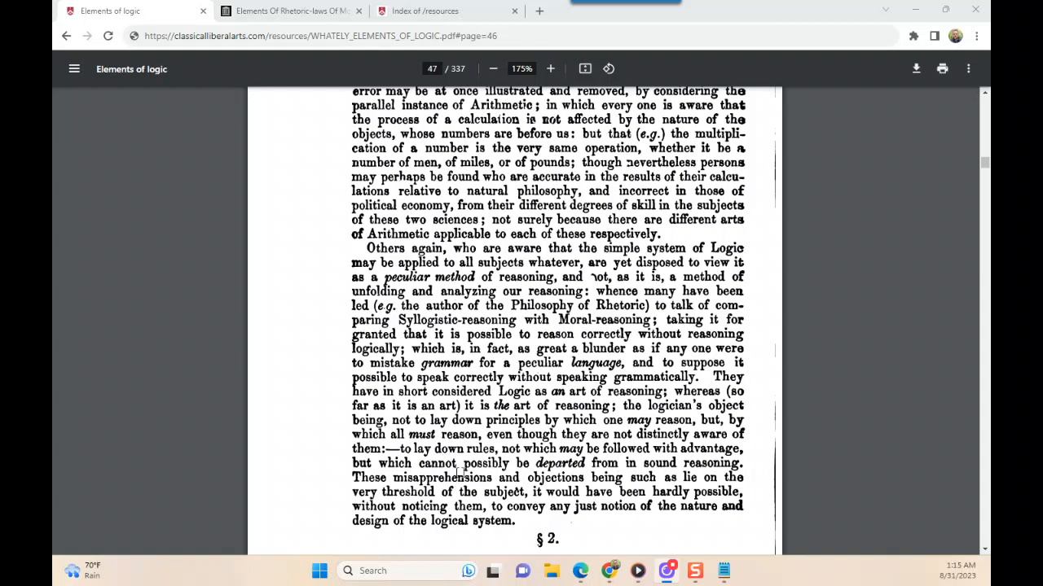